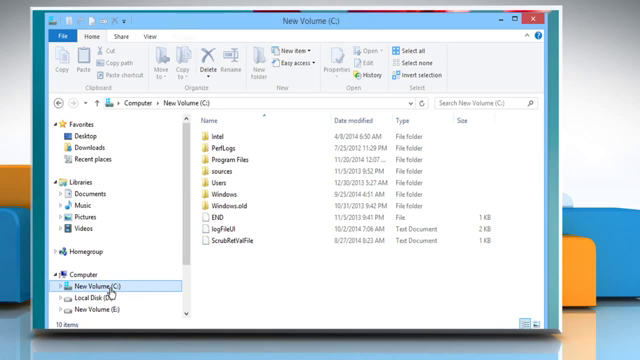
Enter the Windows folder on C: and start a standard Windows PowerShell session there.
click(210, 188)
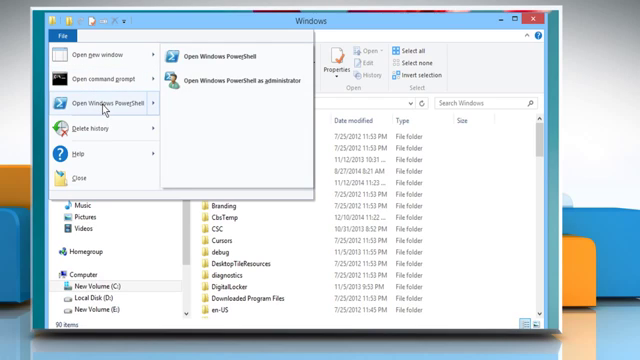
mouse_move(100, 76)
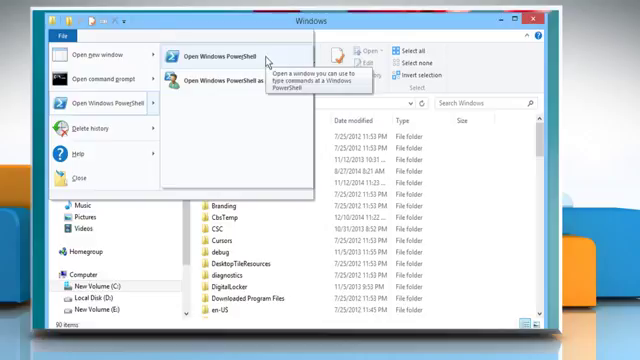
click(212, 56)
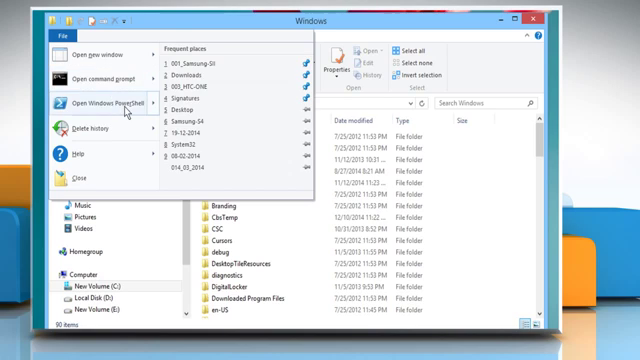
Show the Open Windows PowerShell choices from the File menu for the Windows folder.
click(104, 102)
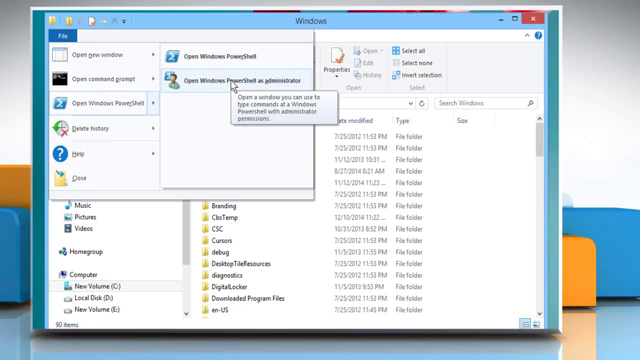
Start an administrator PowerShell session at C:\Windows, then close that window.
click(236, 76)
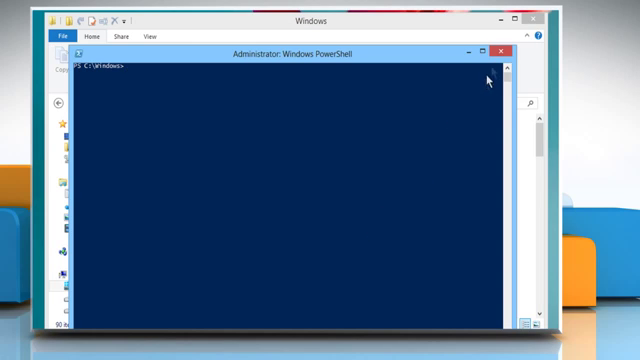
mouse_move(504, 56)
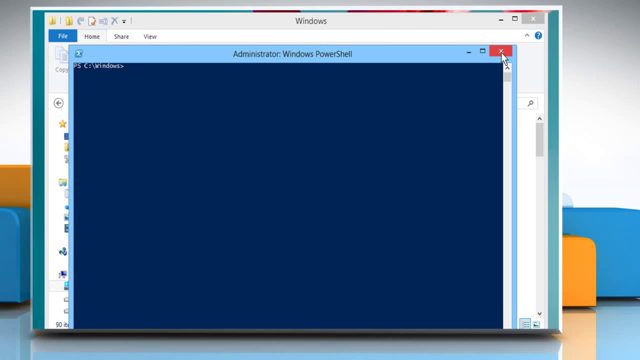
click(502, 52)
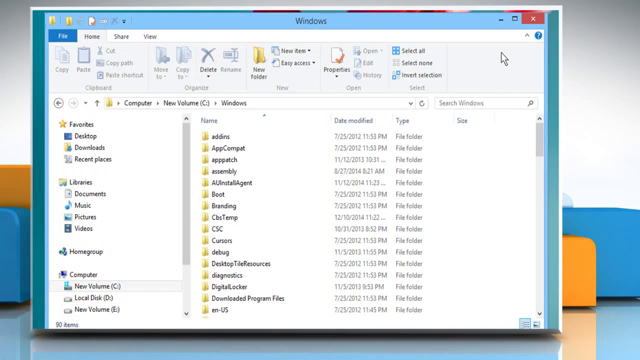